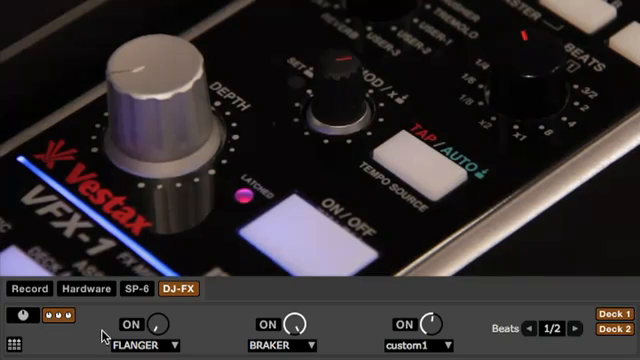
{"action": "left_click", "coordinate": [78, 288]}
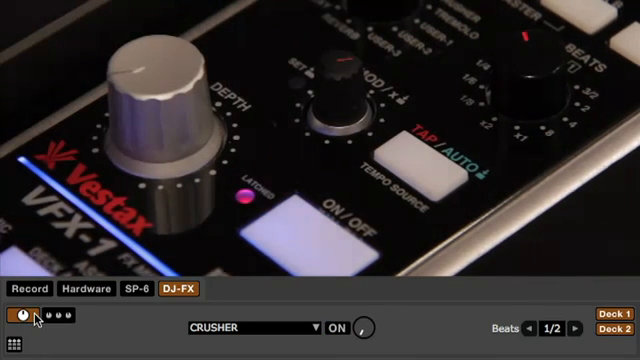
{"action": "left_click", "coordinate": [38, 319]}
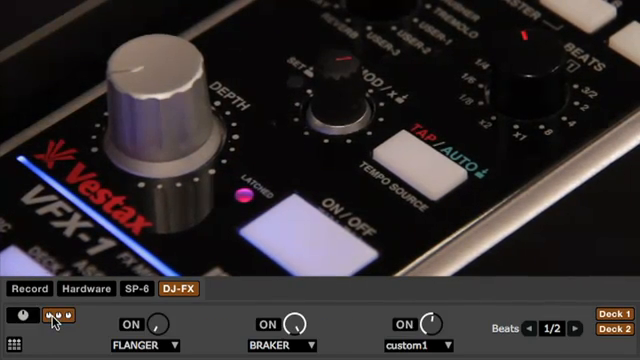